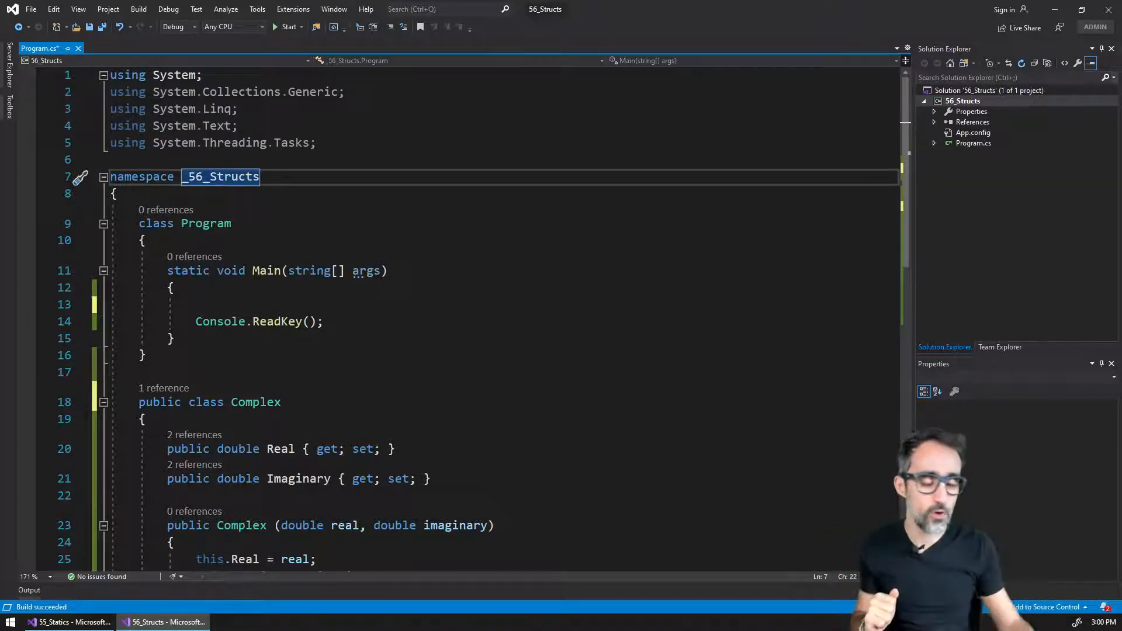
# Review the Complex class, its Real and Imaginary properties and its ToString output.
pyautogui.scroll(-3)
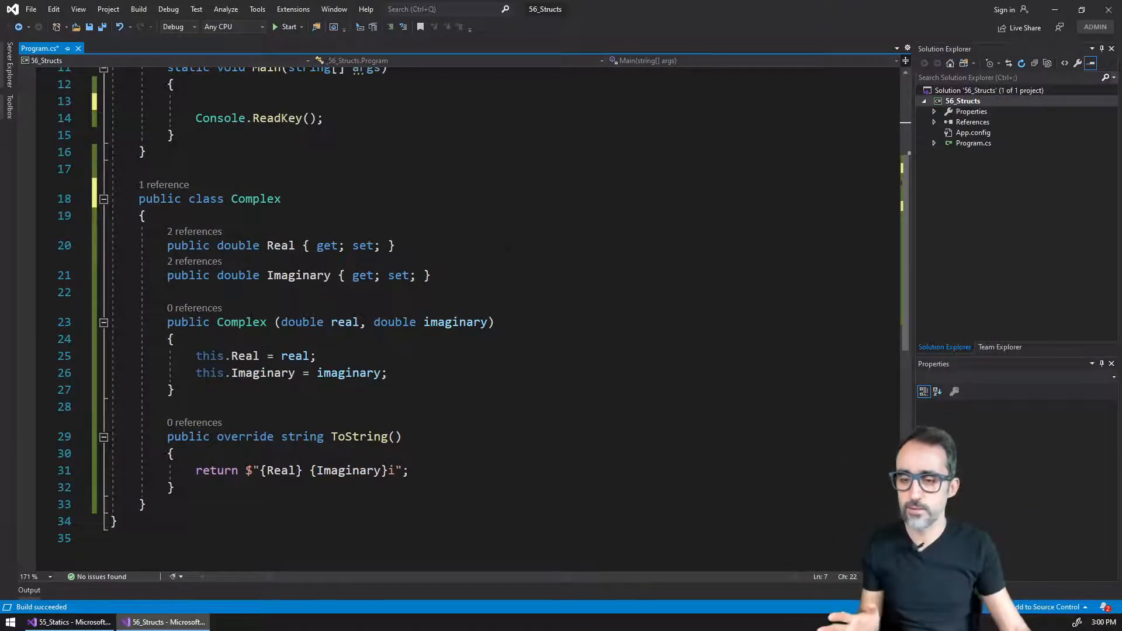
pyautogui.scroll(3)
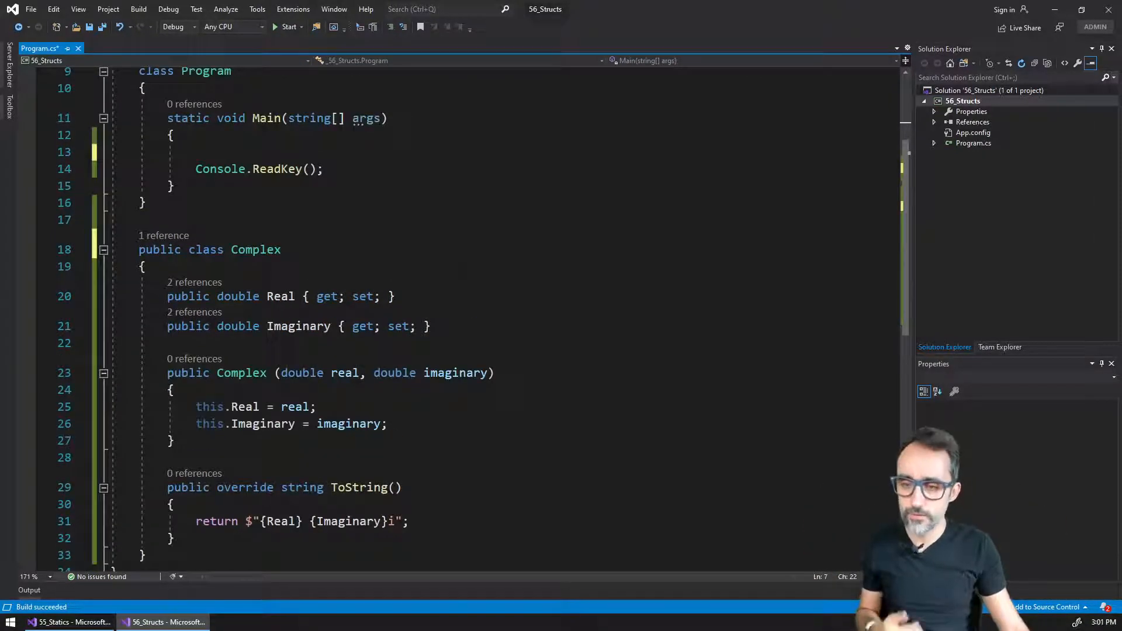
pyautogui.click(213, 249)
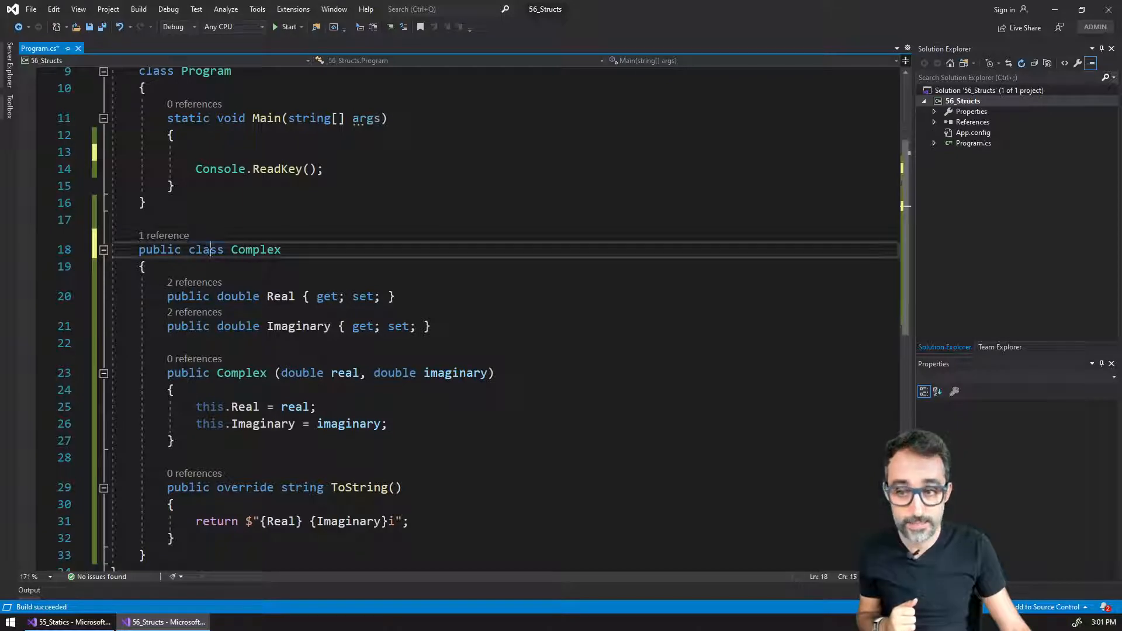
pyautogui.doubleClick(255, 249)
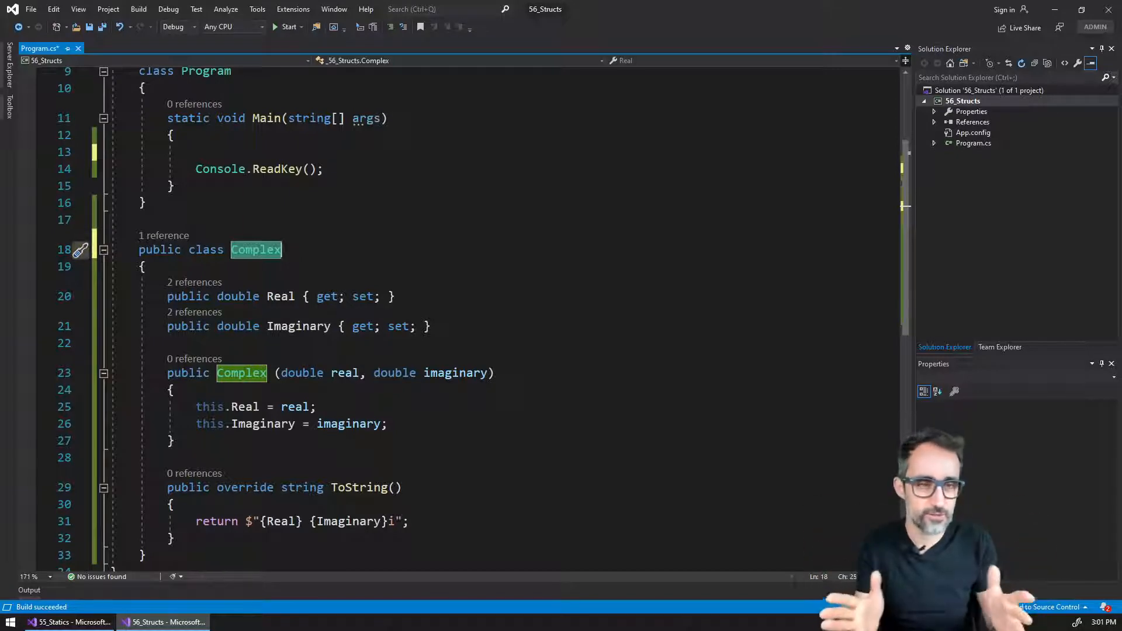
pyautogui.click(144, 267)
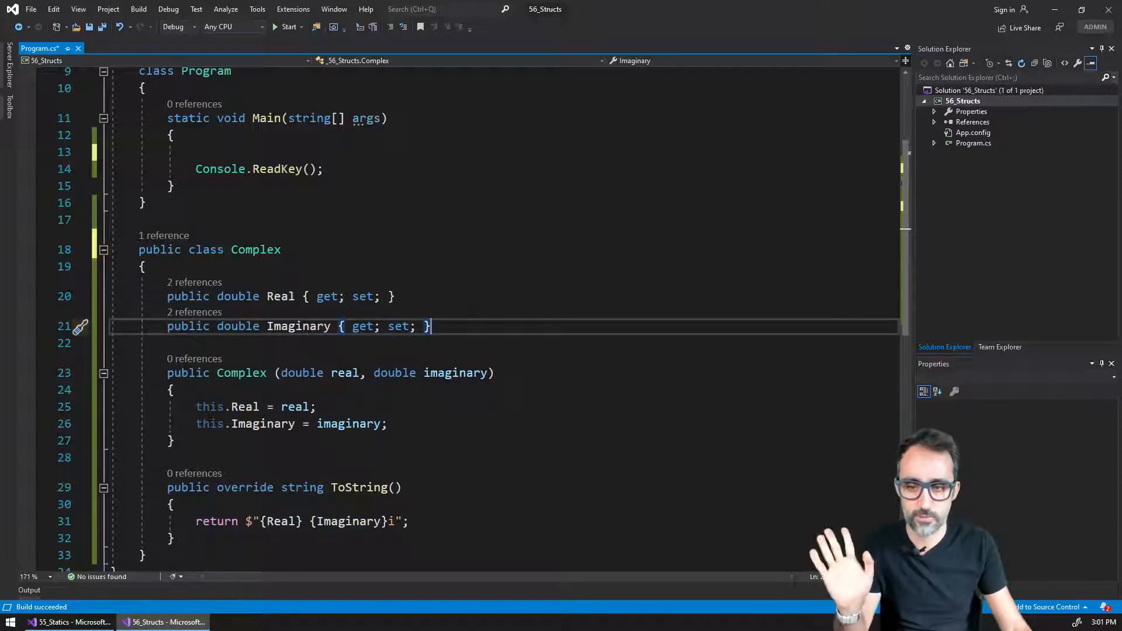
pyautogui.doubleClick(401, 326)
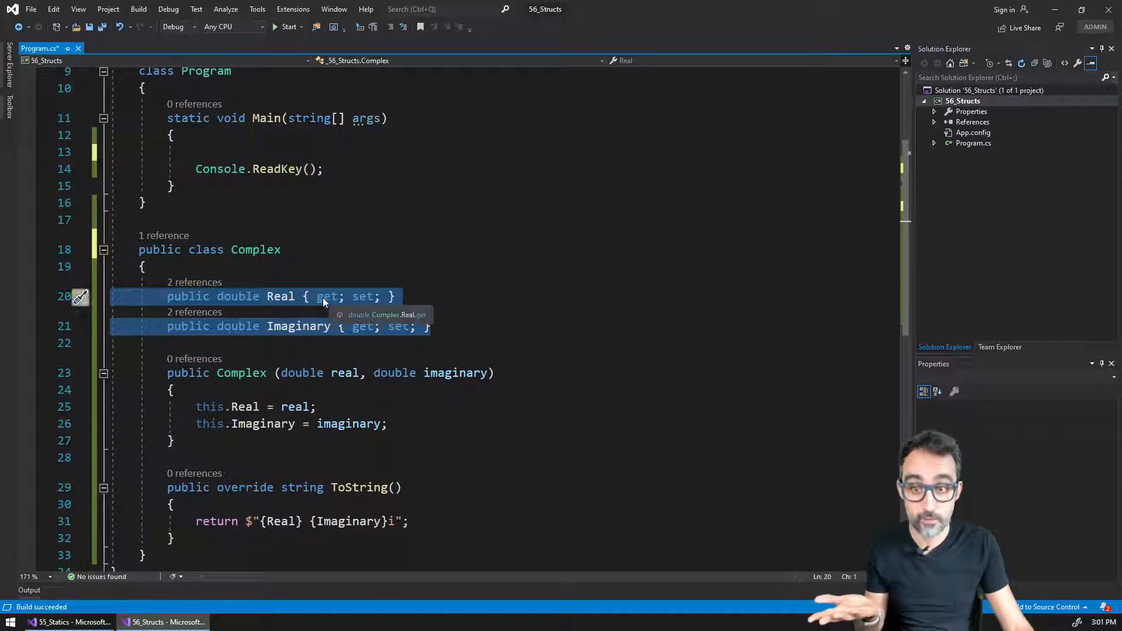
pyautogui.moveTo(280, 296)
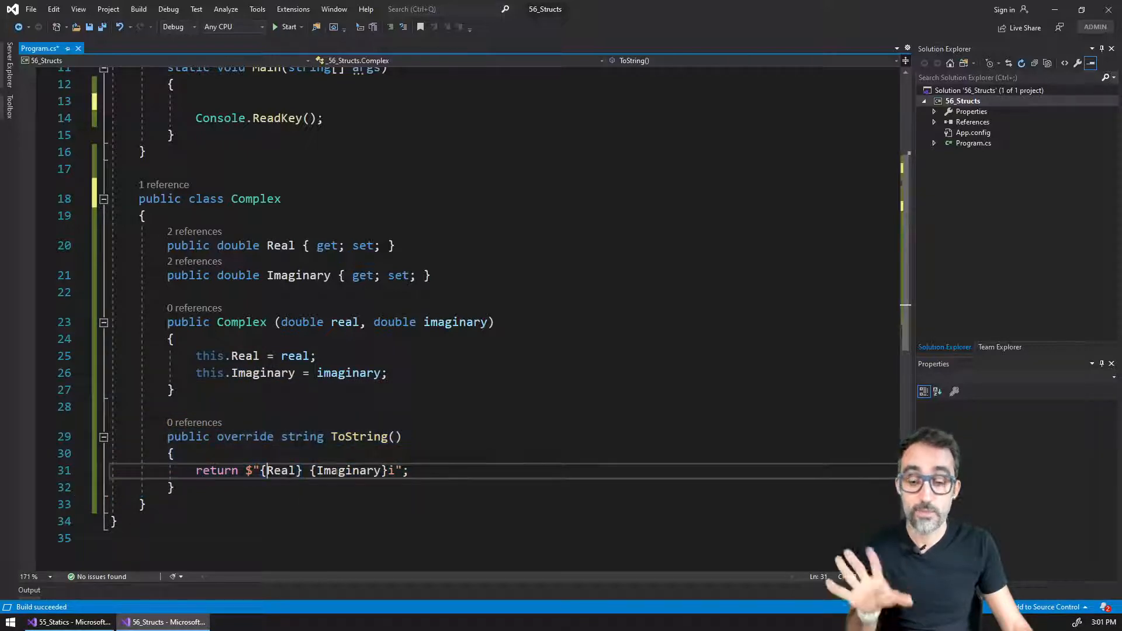
pyautogui.doubleClick(350, 470)
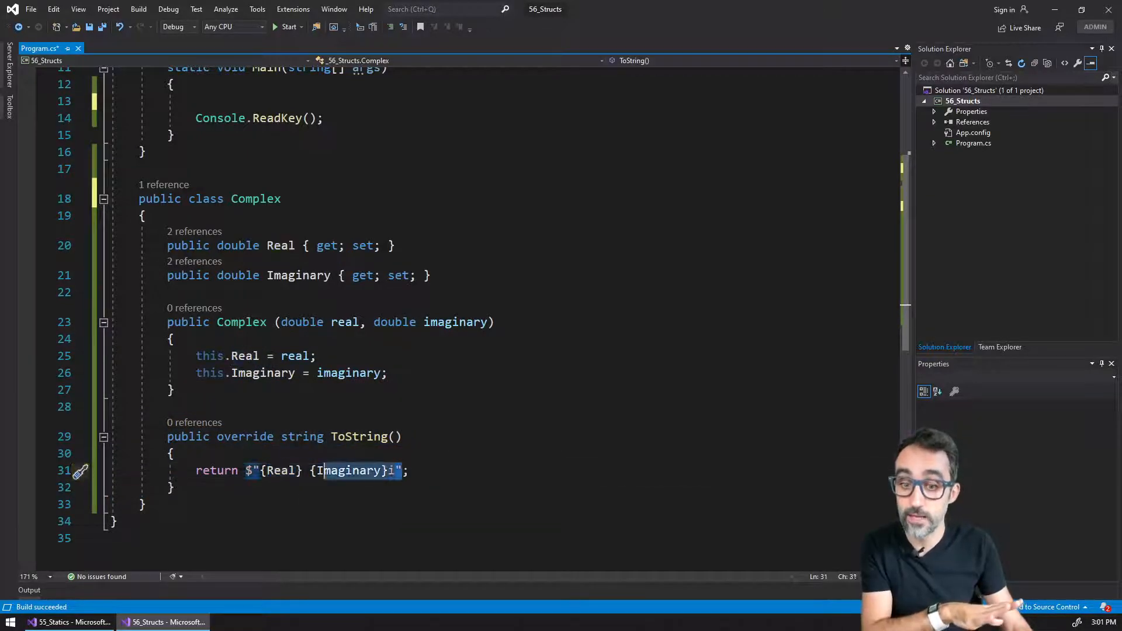
pyautogui.scroll(3)
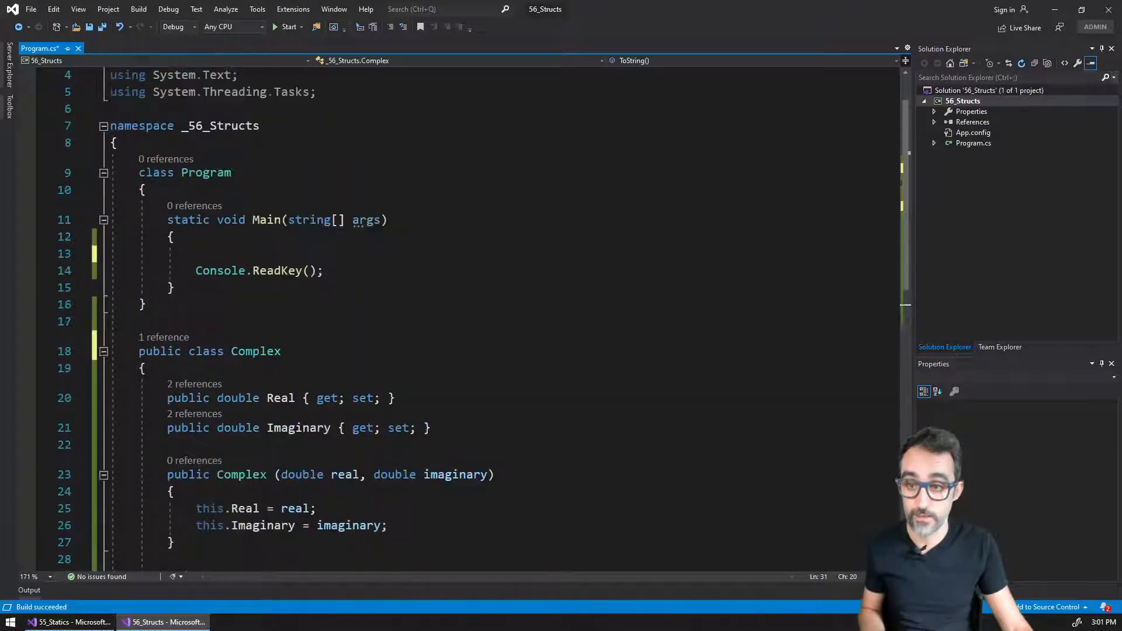
# In Main, create Complex x = new Complex(3, -4), print it with Console.WriteLine, and run.
pyautogui.write('Con')
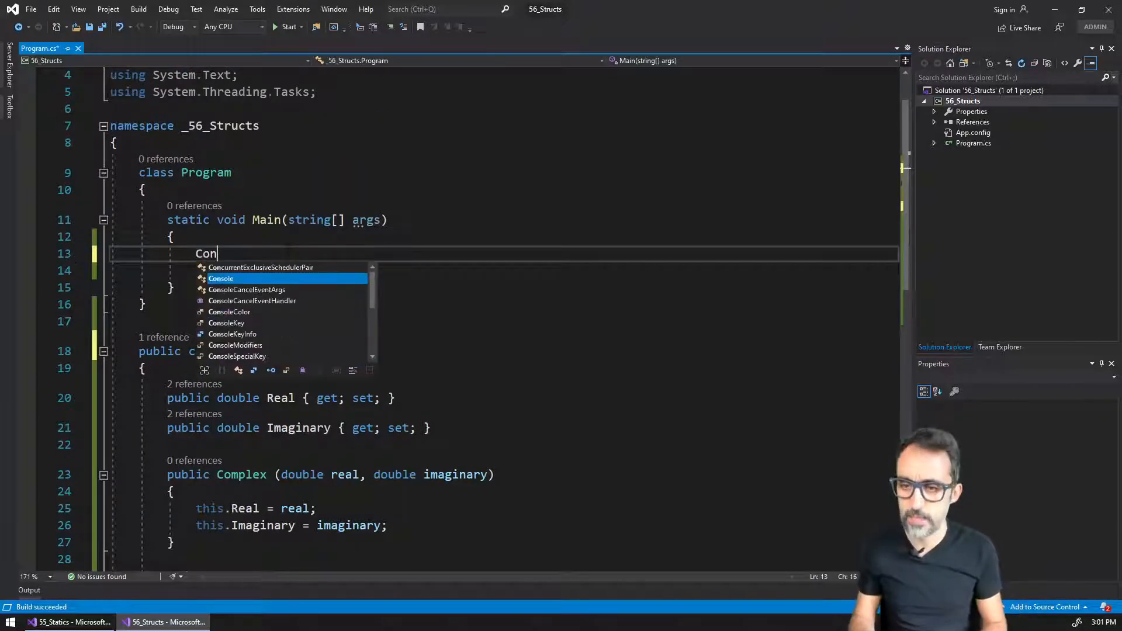
pyautogui.write('Complex')
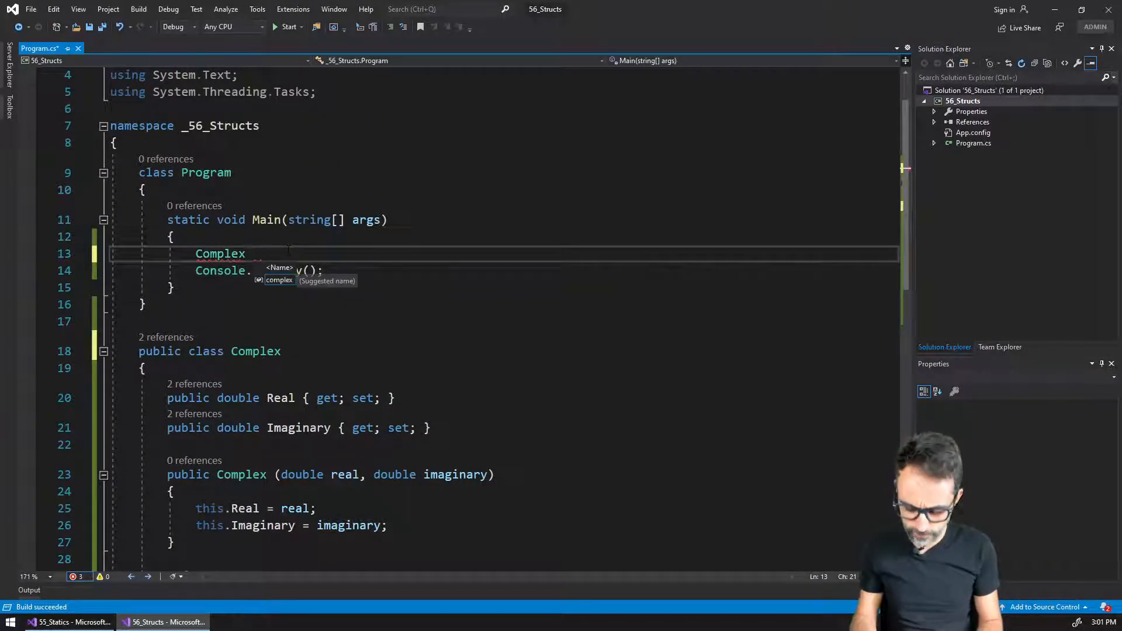
pyautogui.write('x = new Complex(3, -4);')
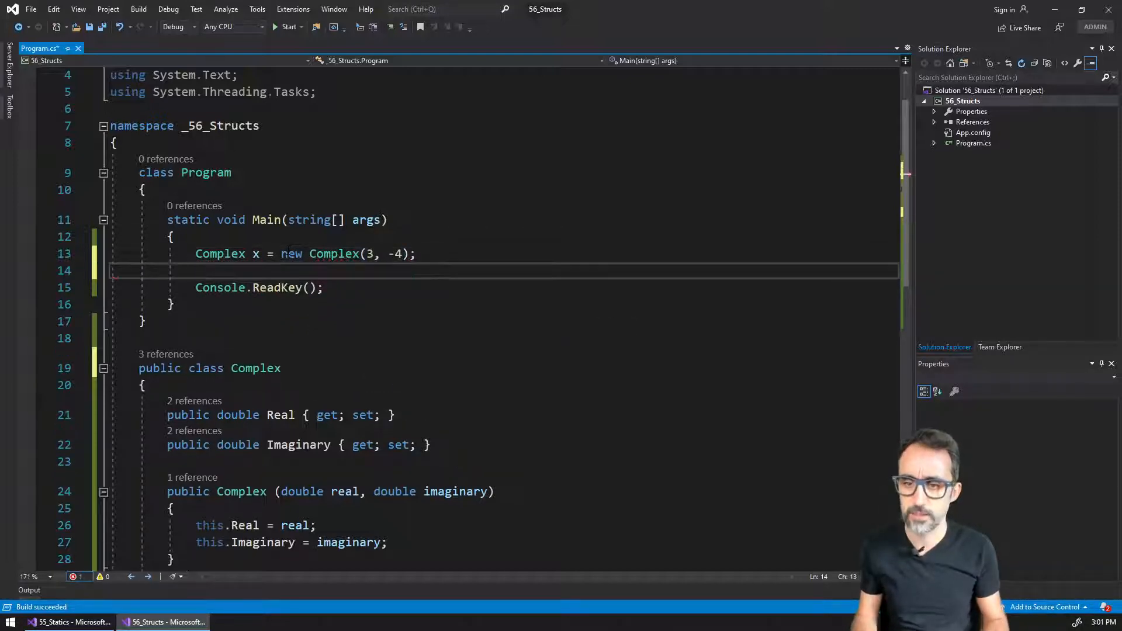
pyautogui.write('Console.')
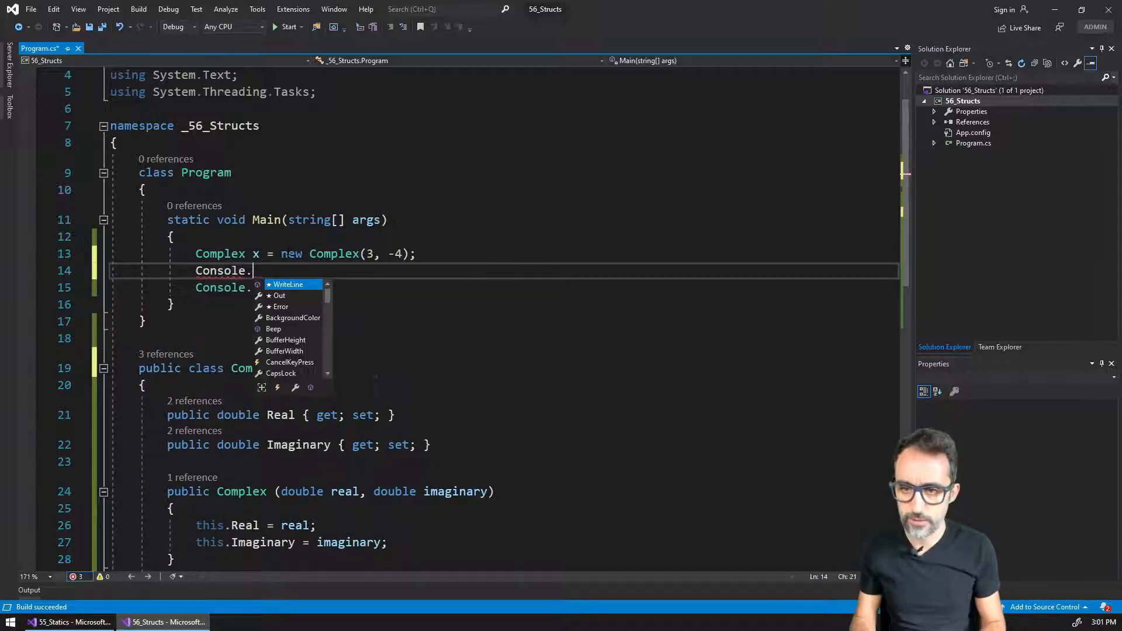
pyautogui.write('WriteLine(x);')
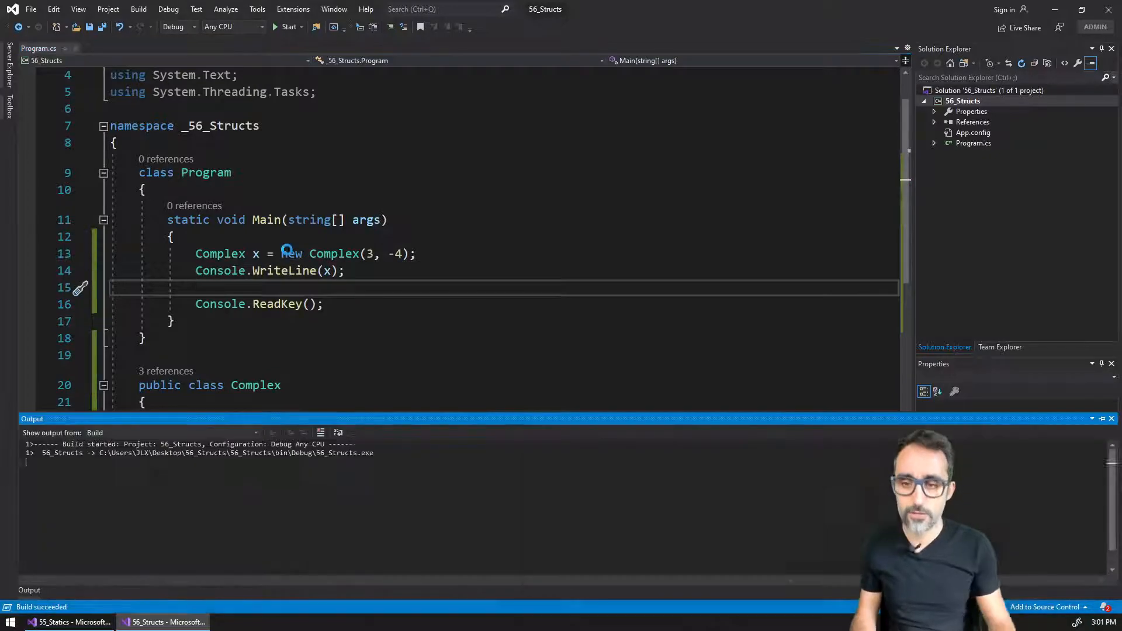
pyautogui.click(290, 26)
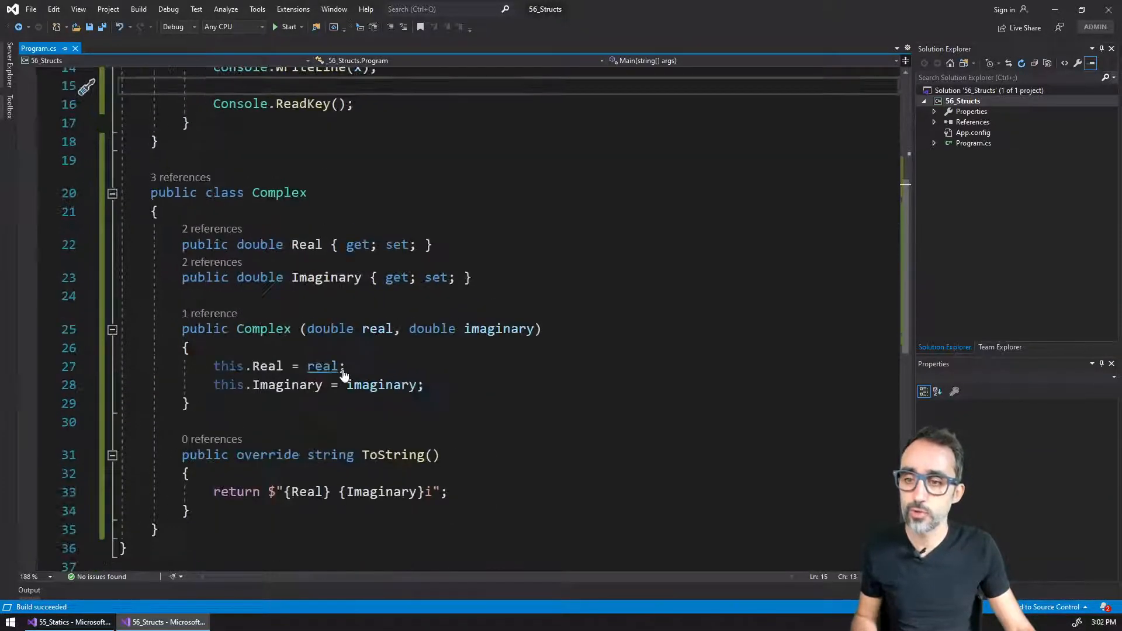
pyautogui.doubleClick(280, 192)
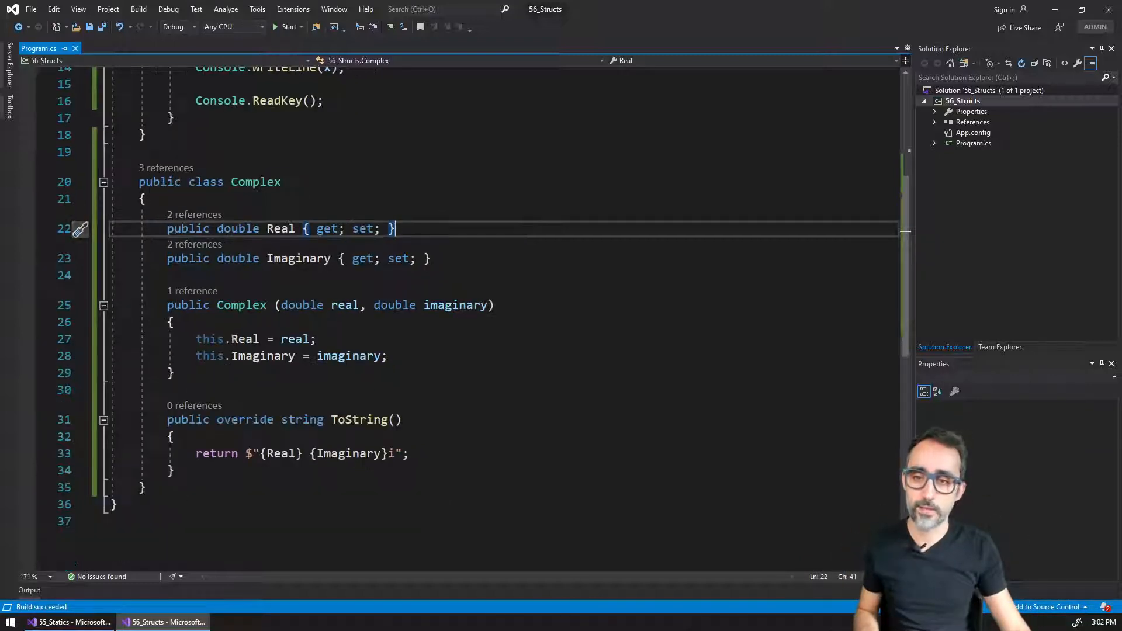
pyautogui.click(143, 152)
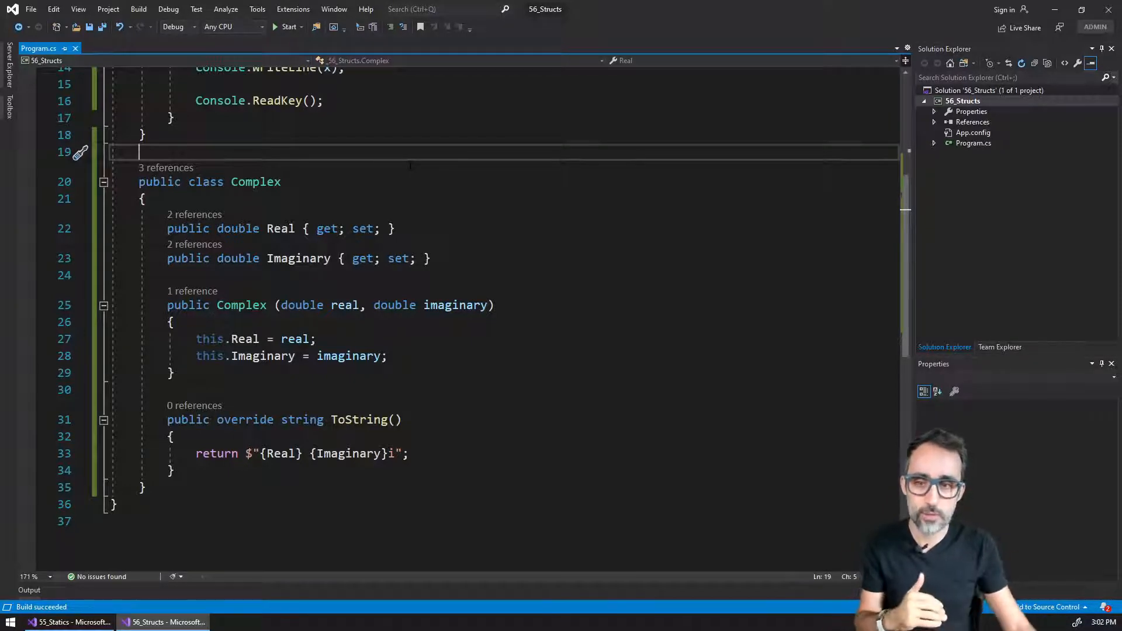
pyautogui.doubleClick(255, 182)
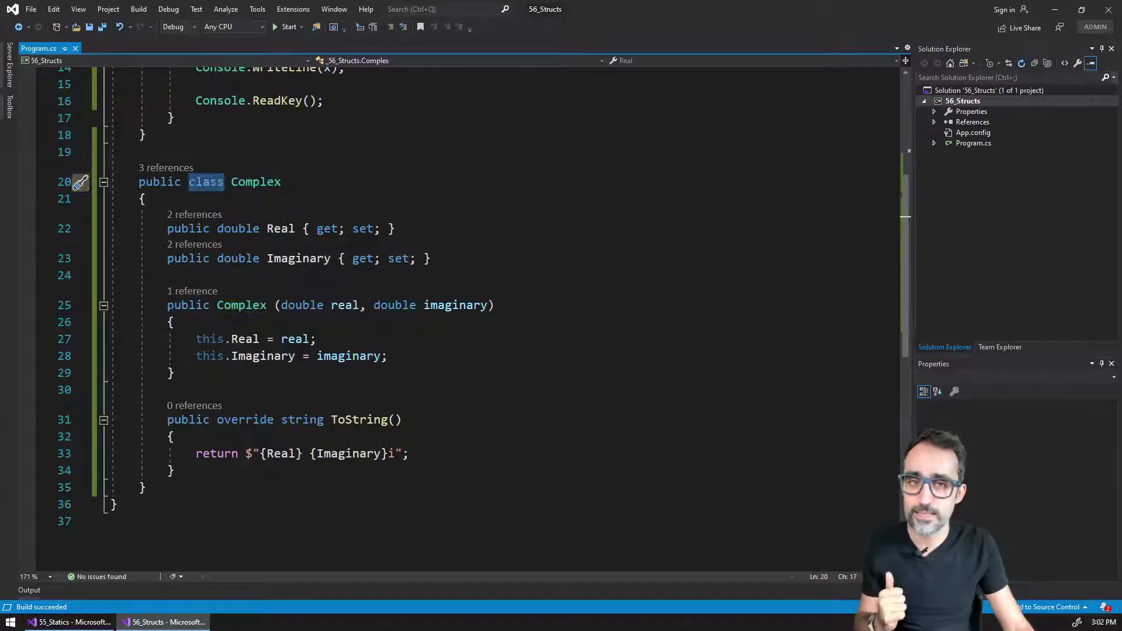
# Change the Complex declaration keyword to struct, then check the Complex x declaration in Main.
pyautogui.write('struct')
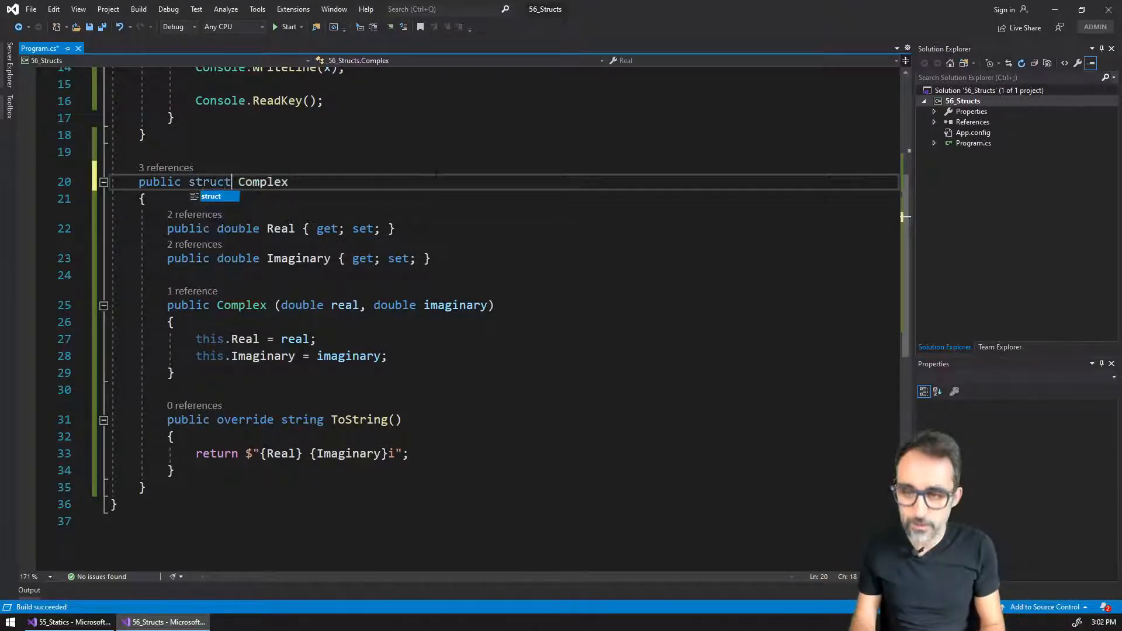
pyautogui.press('Escape')
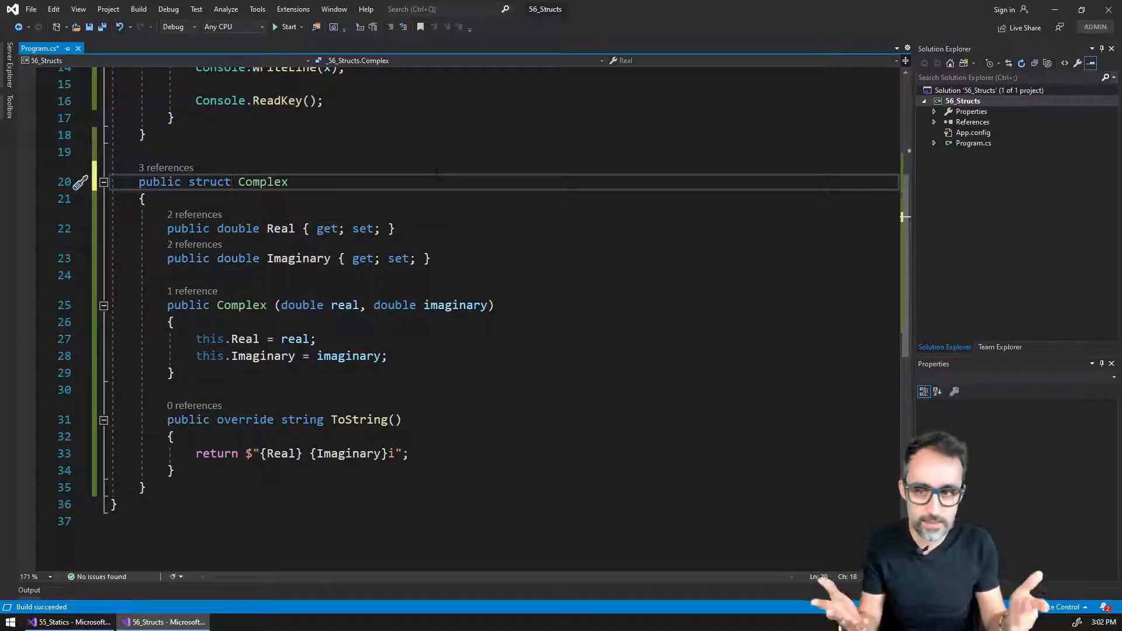
pyautogui.doubleClick(210, 182)
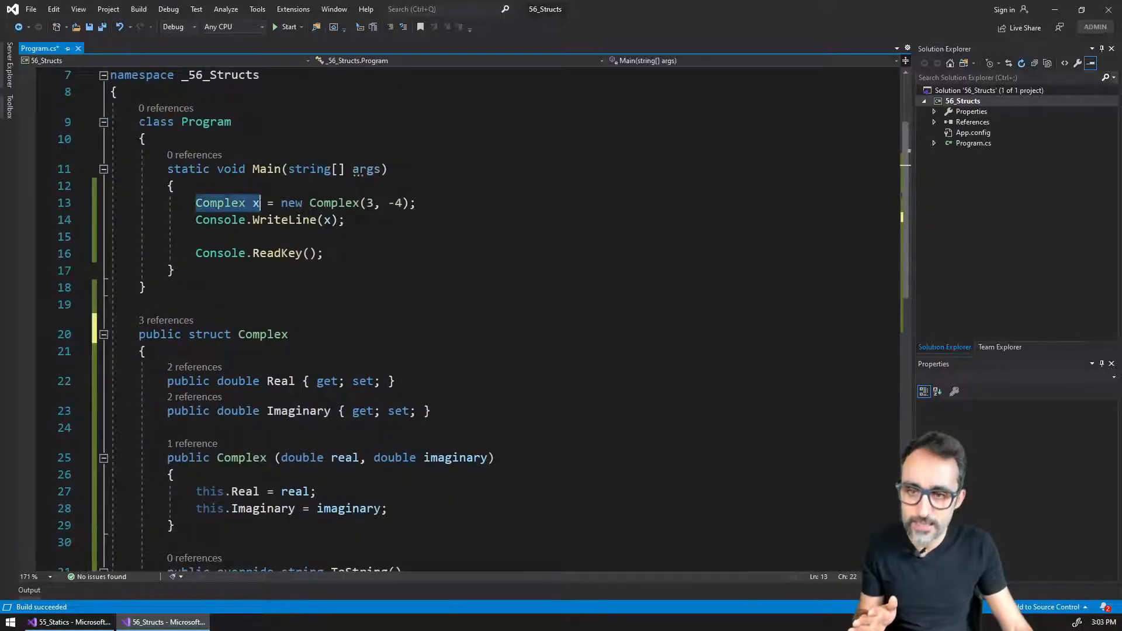
pyautogui.click(414, 203)
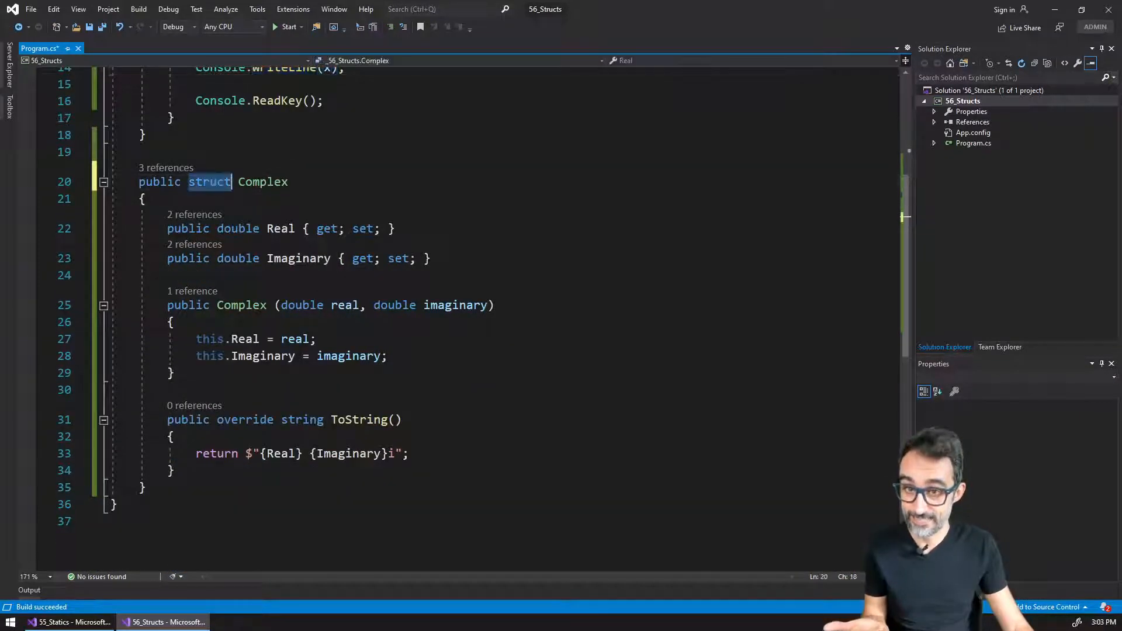
pyautogui.doubleClick(263, 181)
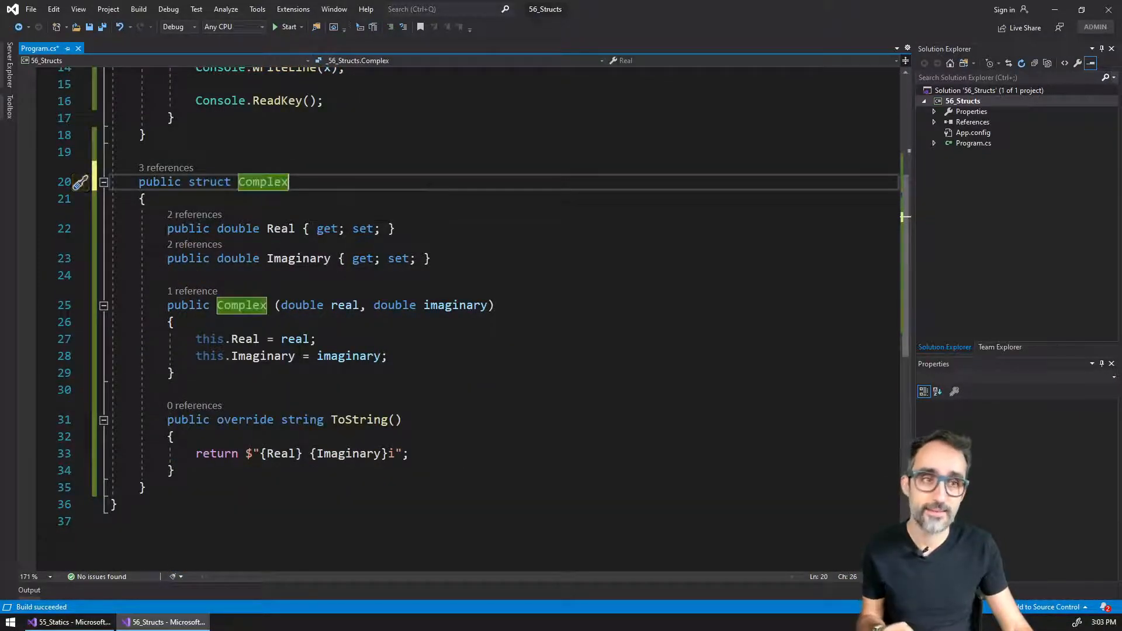
pyautogui.scroll(3)
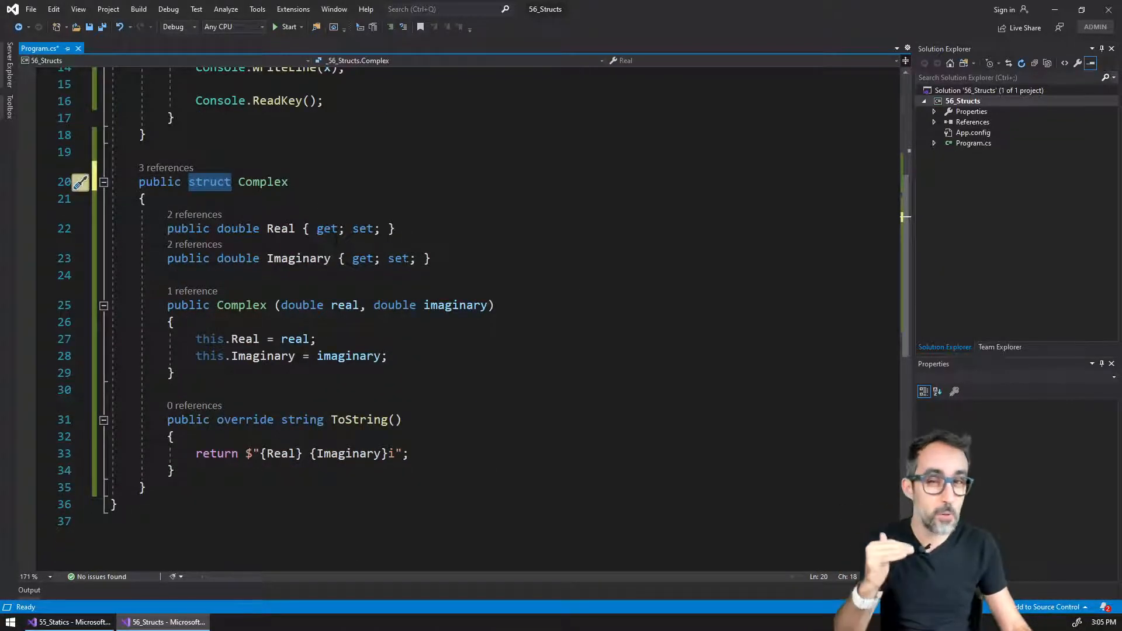
pyautogui.click(386, 228)
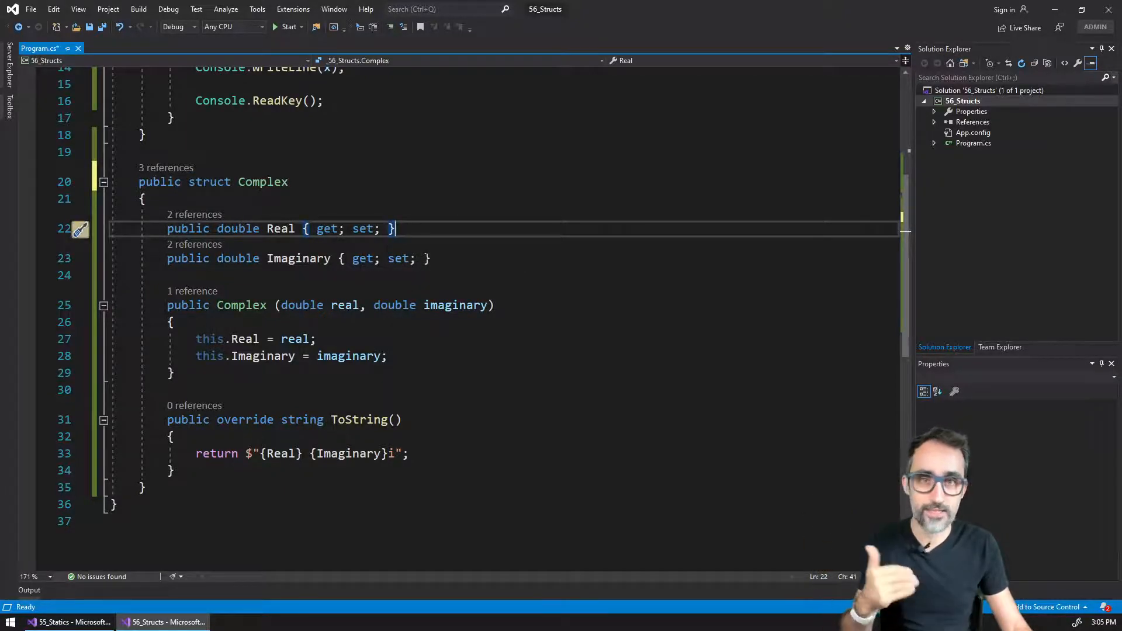
pyautogui.click(432, 258)
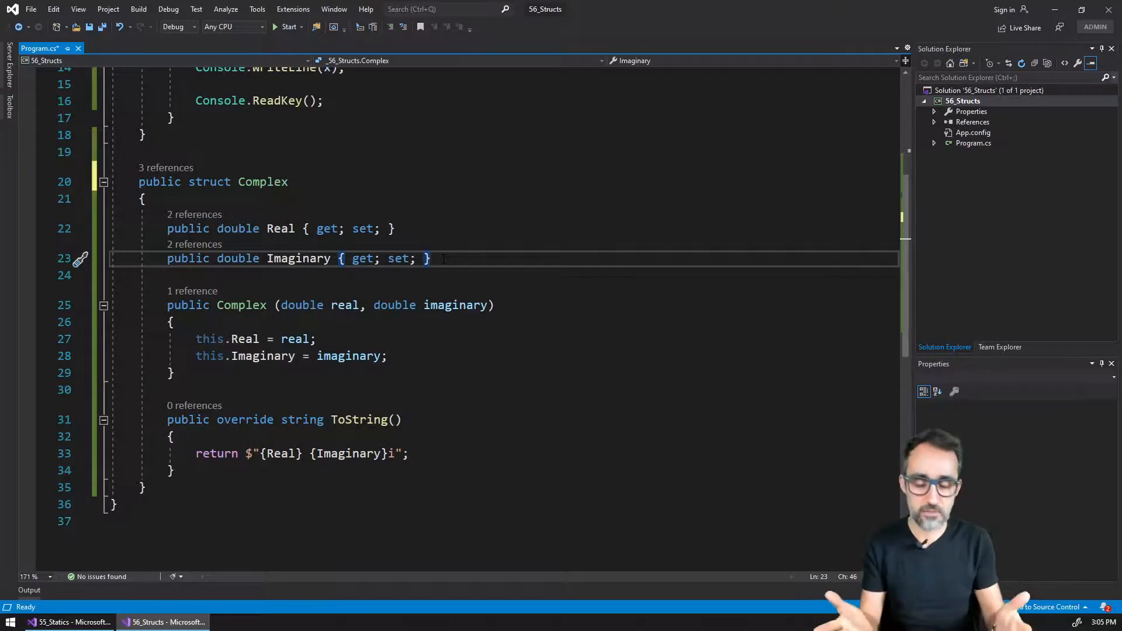
pyautogui.scroll(3)
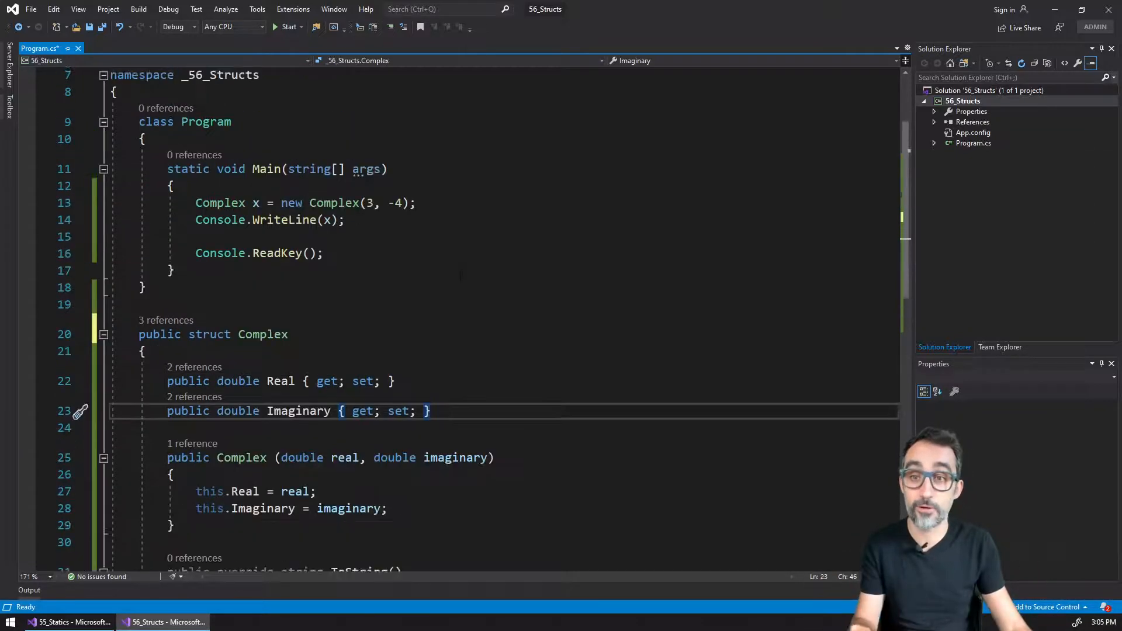